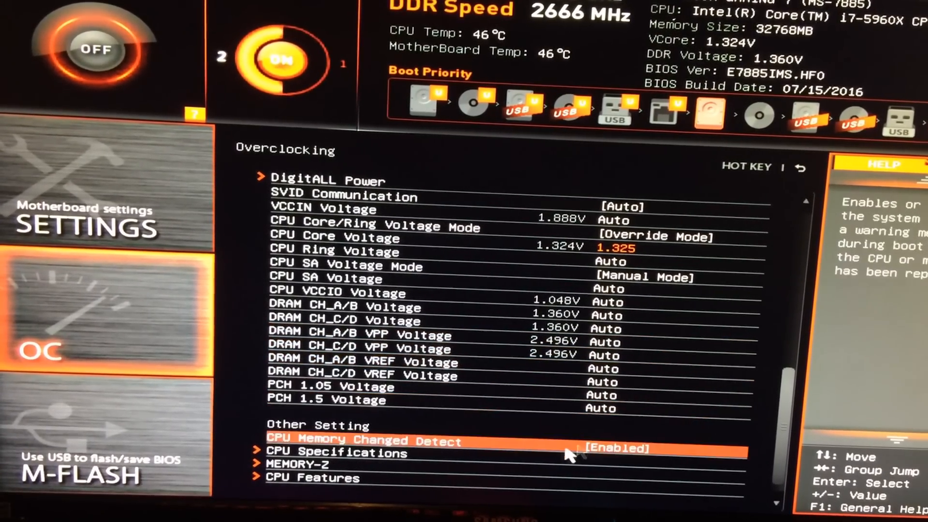
Go to the CPU Features page under Other Setting in the OC menu.
click(312, 477)
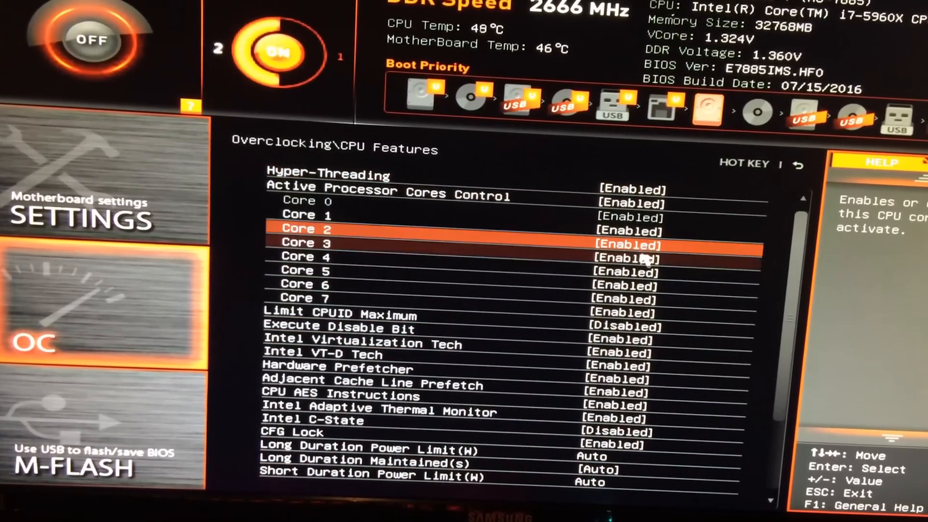
key(up)
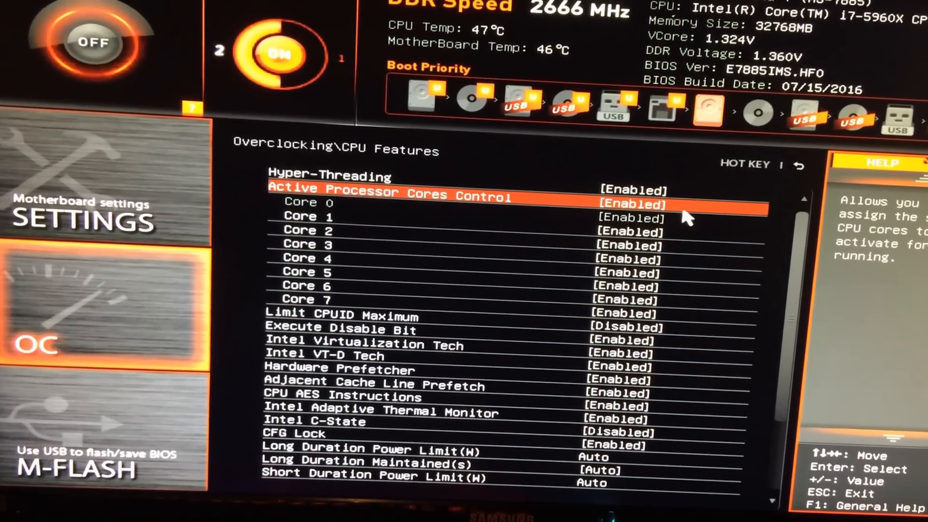
key(Down)
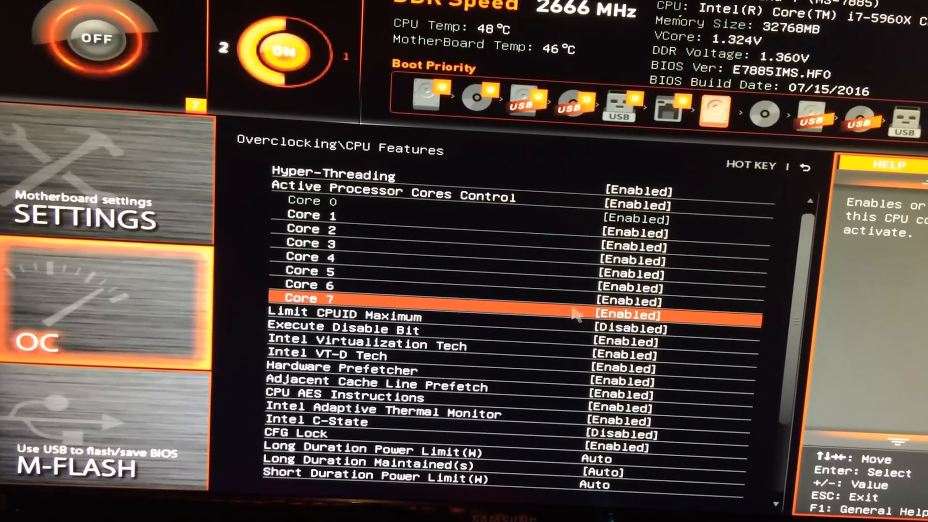
key(up)
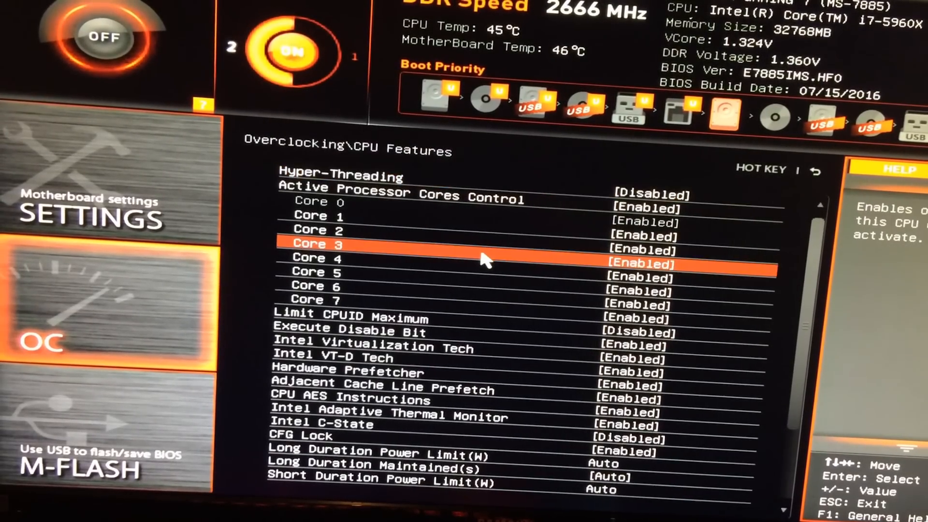
Disable Hyper-Threading and Cores 7, 6 and 5 on the CPU Features page.
key(down)
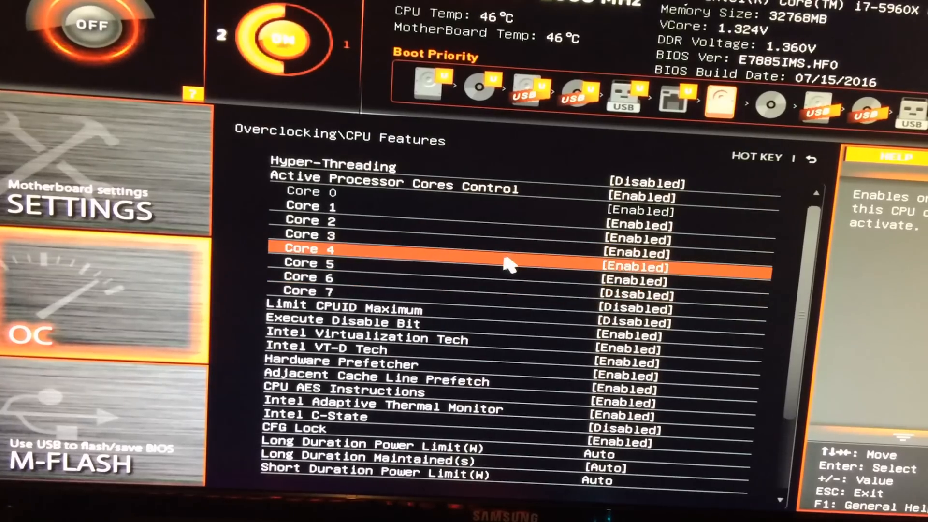
key(up)
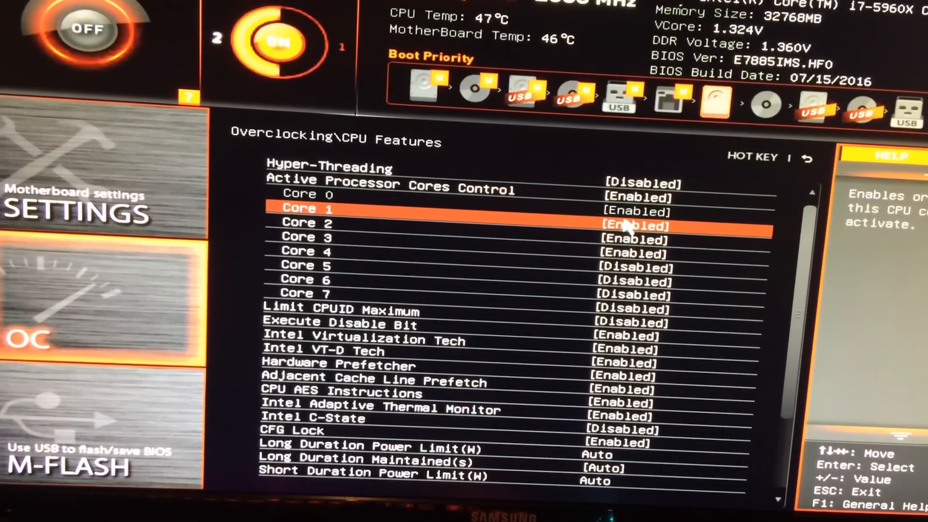
key(Down)
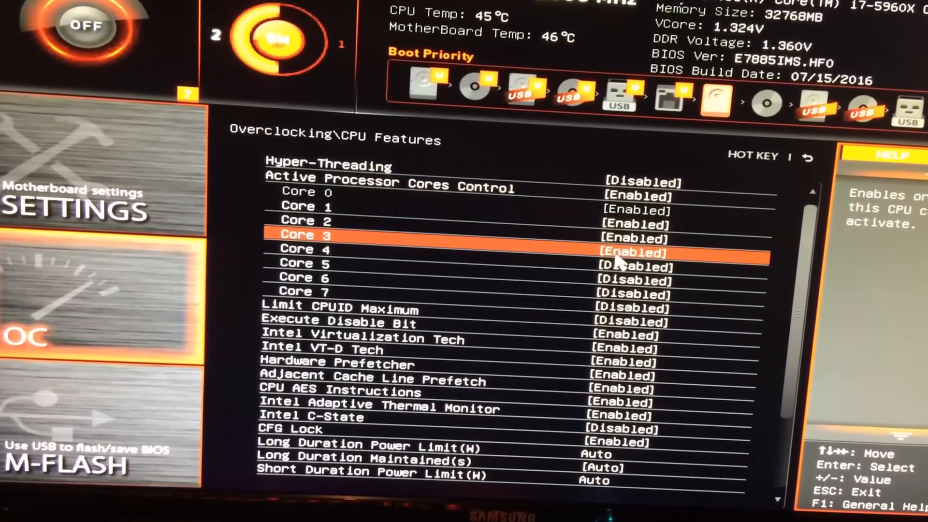
key(Down)
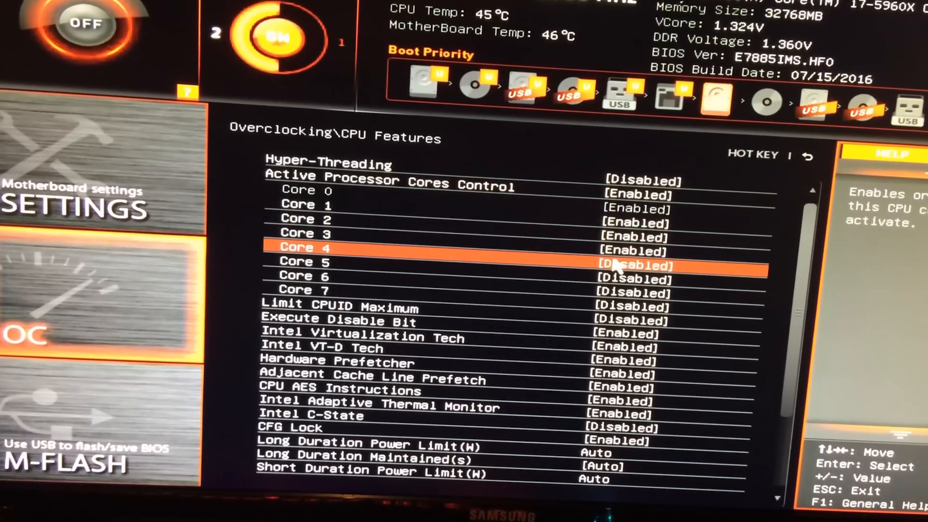